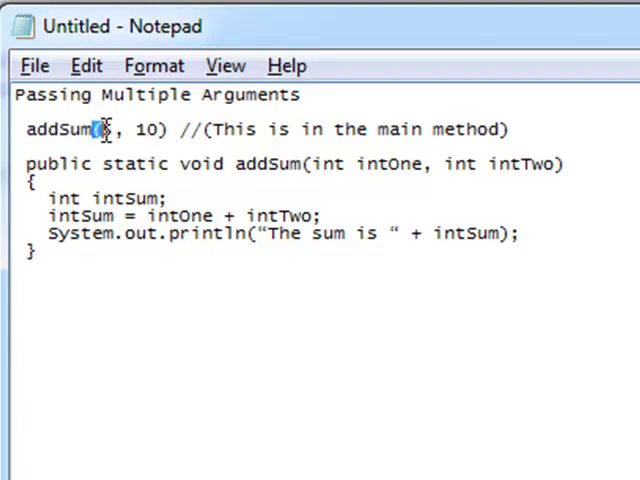
# Highlight the addSum call's arguments 5 and 10, separately and together.
pyautogui.doubleClick(148, 129)
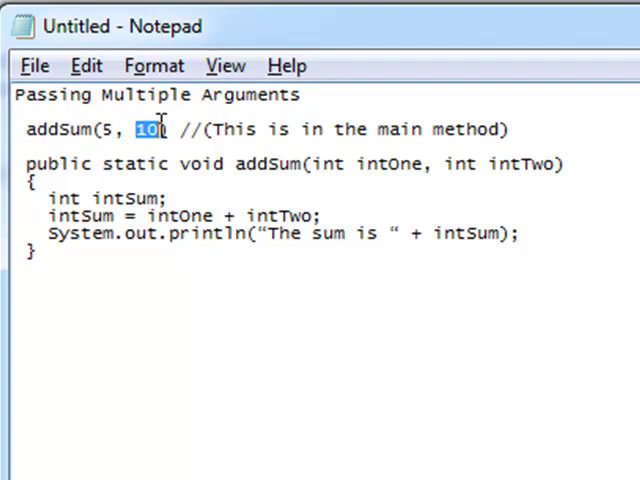
pyautogui.doubleClick(55, 129)
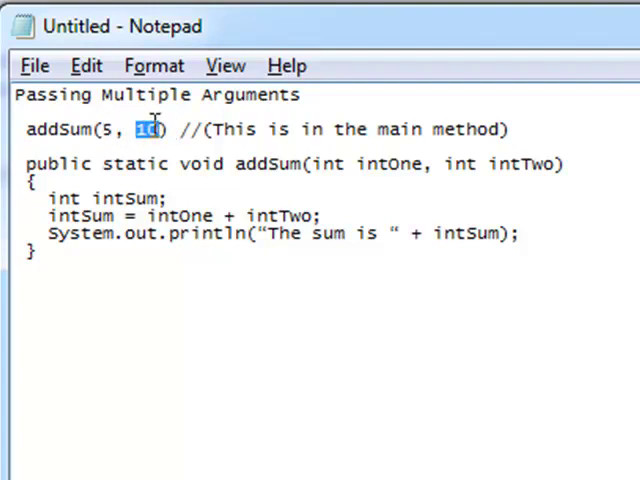
pyautogui.moveTo(155, 129); pyautogui.dragTo(100, 129)
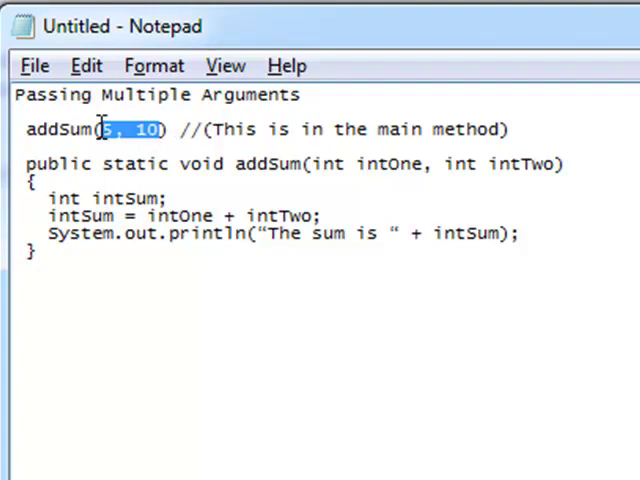
pyautogui.click(20, 163)
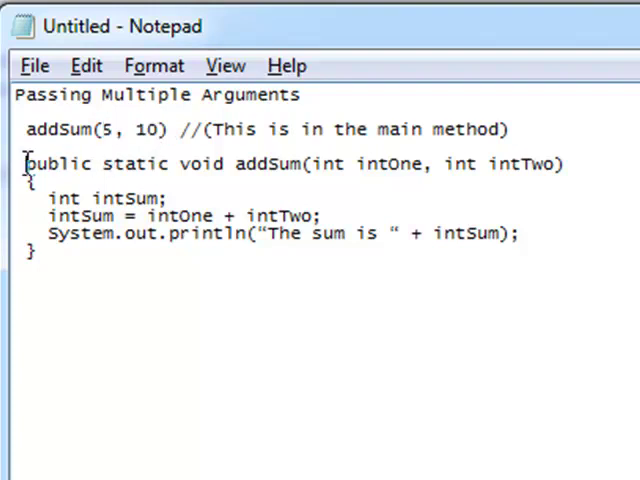
# Highlight the addSum method and its parameters int intOne and int intTwo.
pyautogui.moveTo(27, 163); pyautogui.dragTo(35, 250)
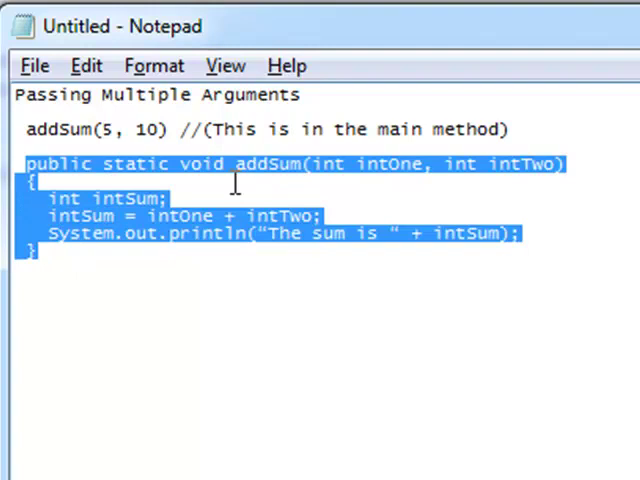
pyautogui.click(318, 163)
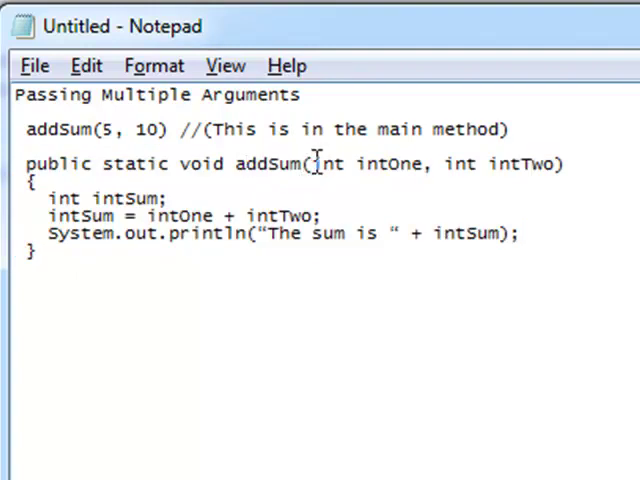
pyautogui.doubleClick(328, 164)
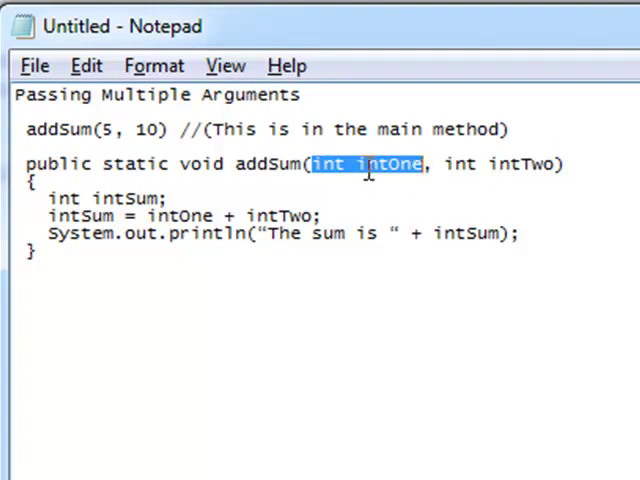
pyautogui.click(355, 164)
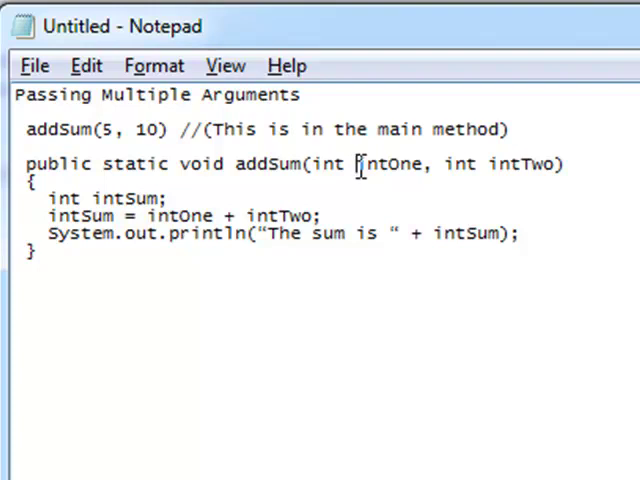
pyautogui.doubleClick(388, 164)
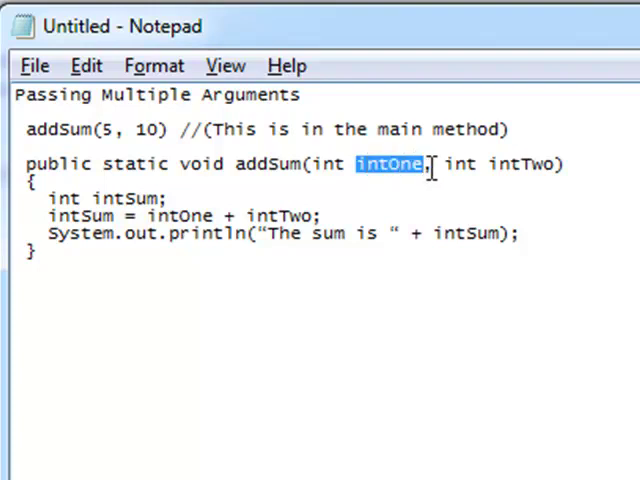
pyautogui.doubleClick(458, 164)
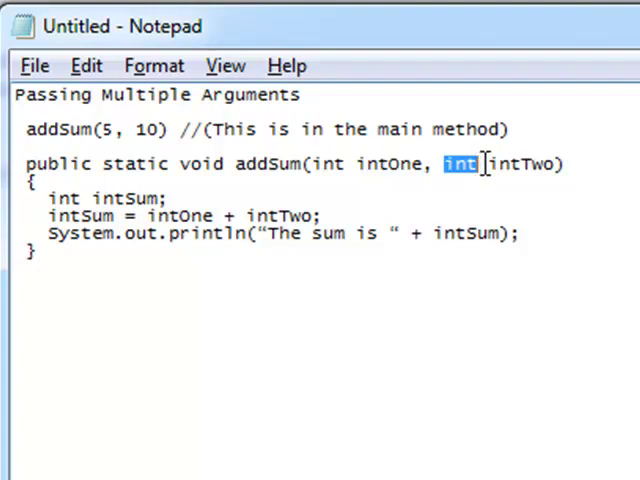
pyautogui.click(490, 164)
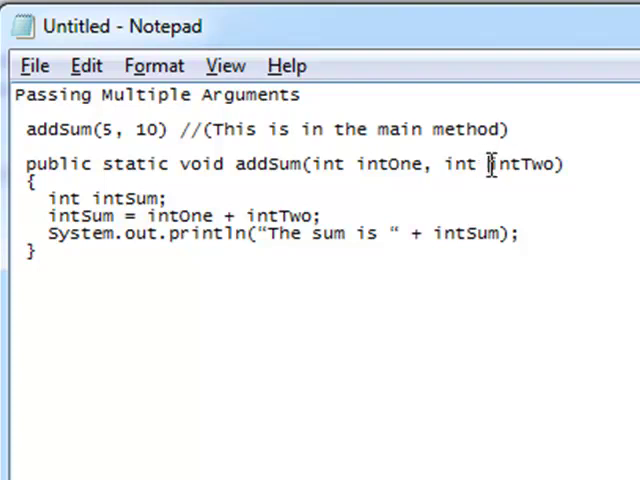
pyautogui.doubleClick(519, 164)
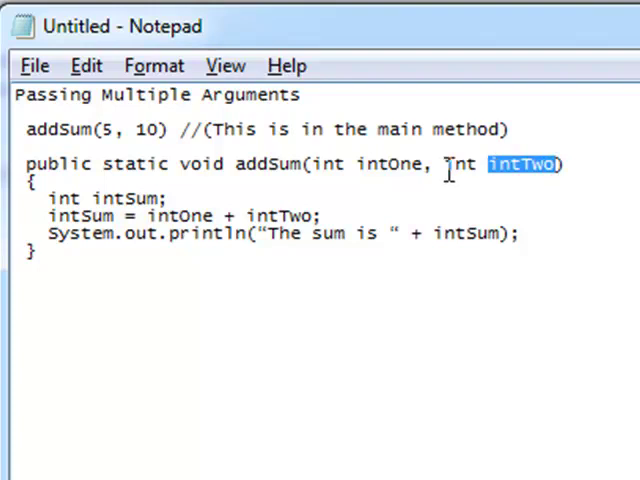
pyautogui.doubleClick(325, 164)
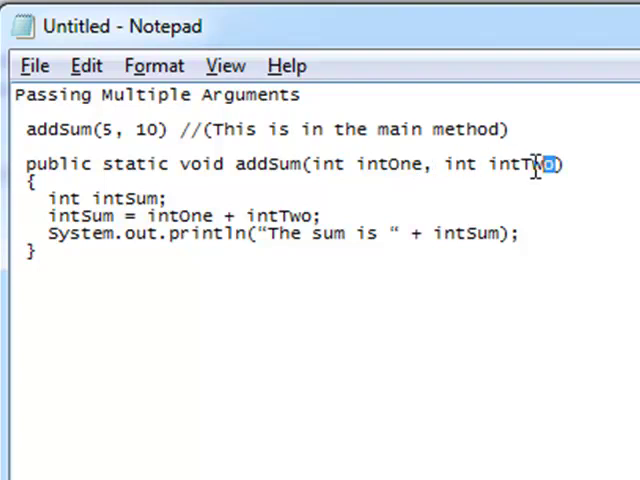
pyautogui.moveTo(312, 164); pyautogui.dragTo(560, 164)
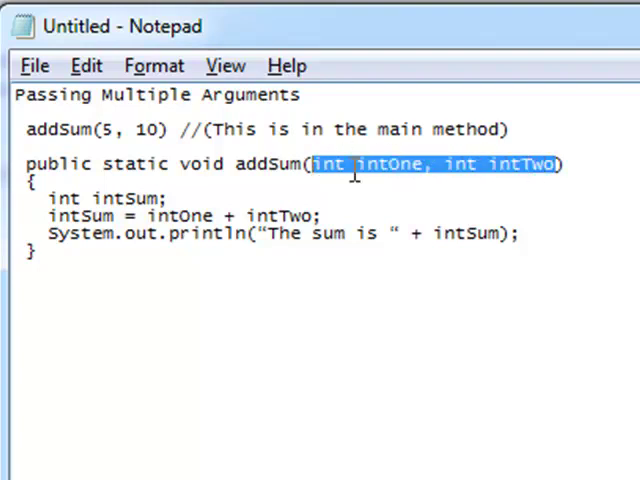
pyautogui.click(50, 198)
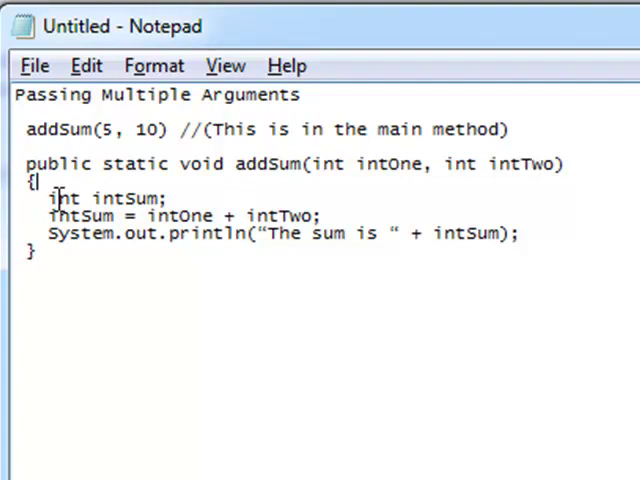
# Highlight the intOne + intTwo expression and addSum in the error example.
pyautogui.doubleClick(108, 198)
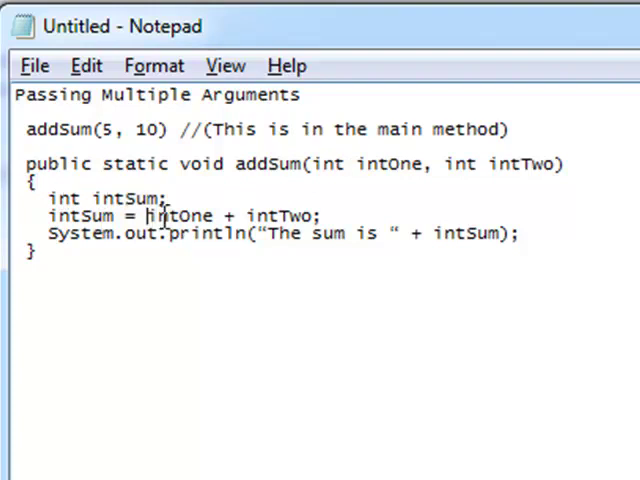
pyautogui.moveTo(146, 215); pyautogui.dragTo(320, 215)
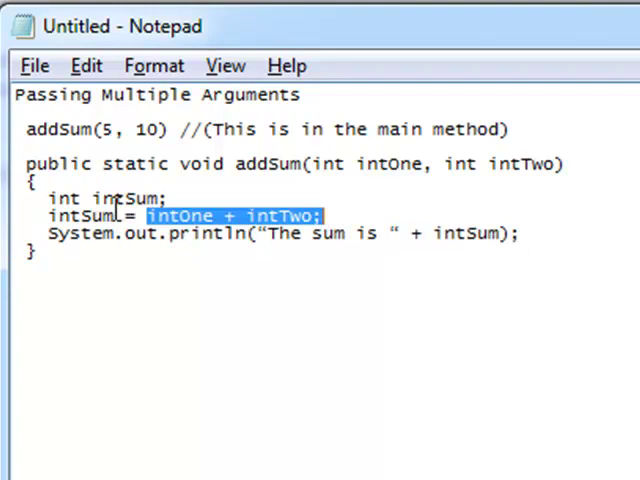
pyautogui.doubleClick(80, 215)
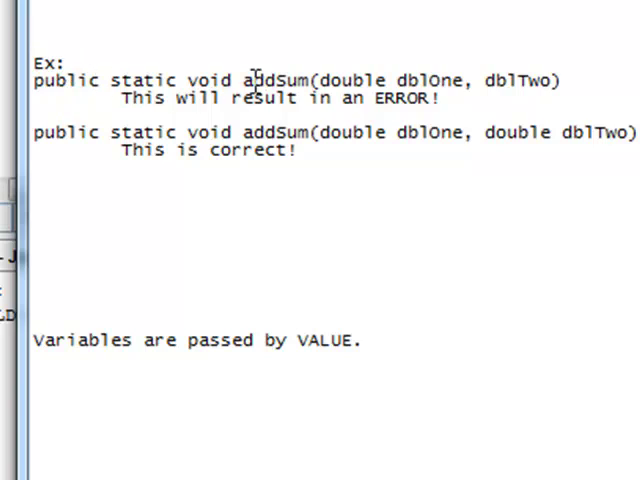
pyautogui.doubleClick(265, 80)
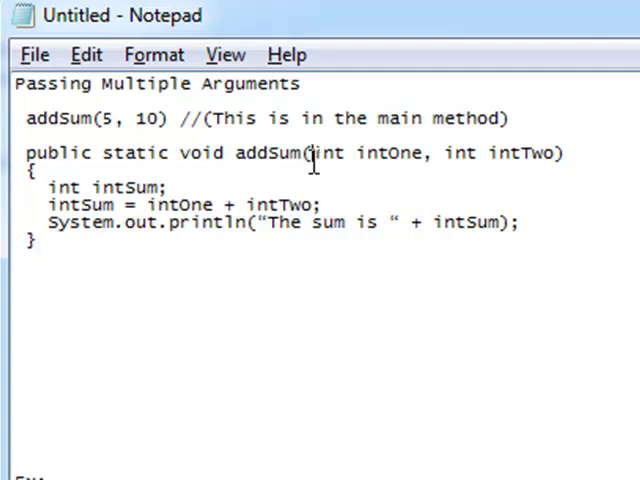
# Highlight addSum's parameters, intTwo, and an argument of the addSum call.
pyautogui.moveTo(312, 153); pyautogui.dragTo(563, 153)
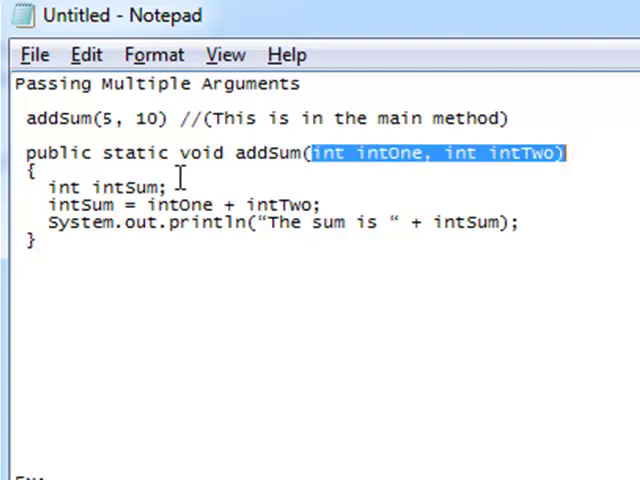
pyautogui.click(355, 153)
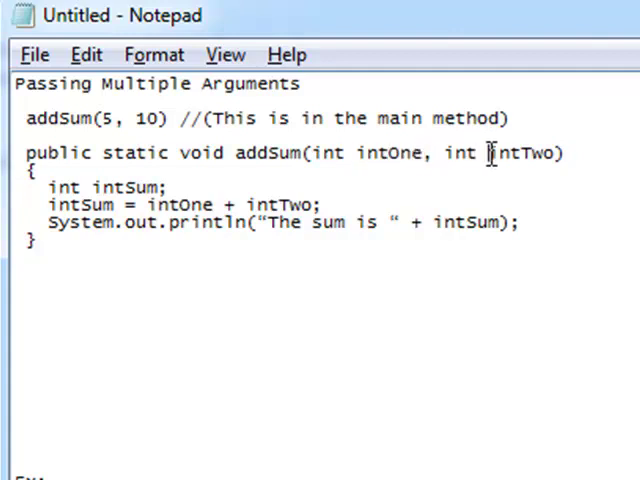
pyautogui.doubleClick(518, 153)
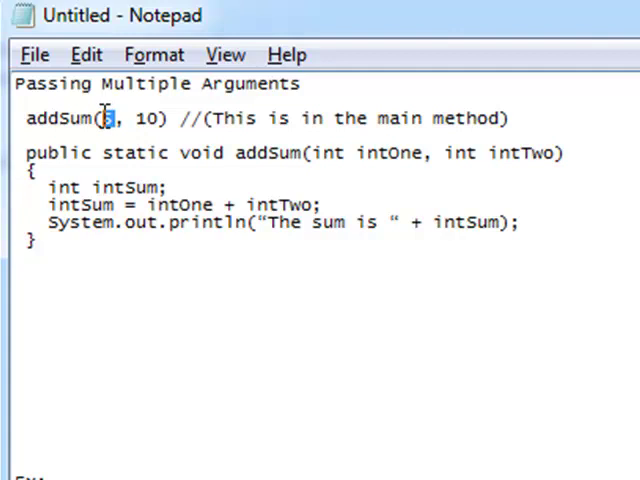
pyautogui.doubleClick(146, 118)
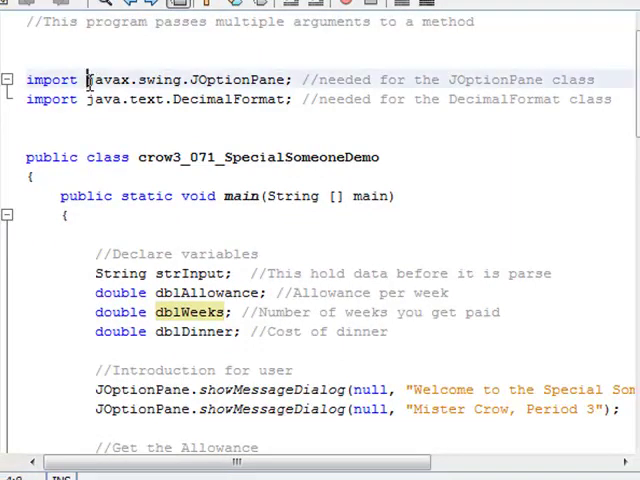
pyautogui.click(293, 99)
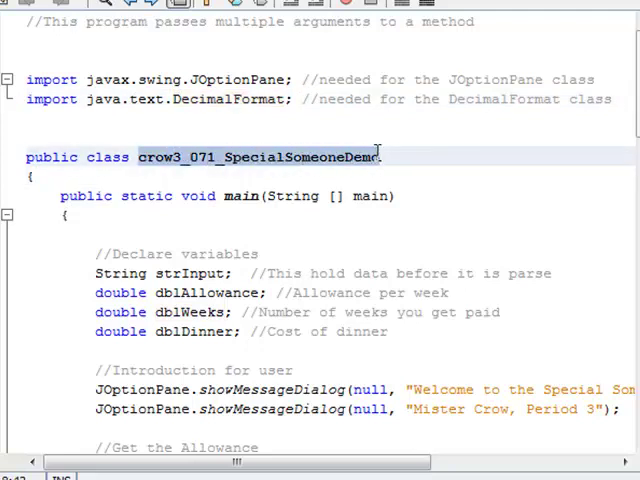
# Highlight the main method name and scroll through its code.
pyautogui.doubleClick(239, 195)
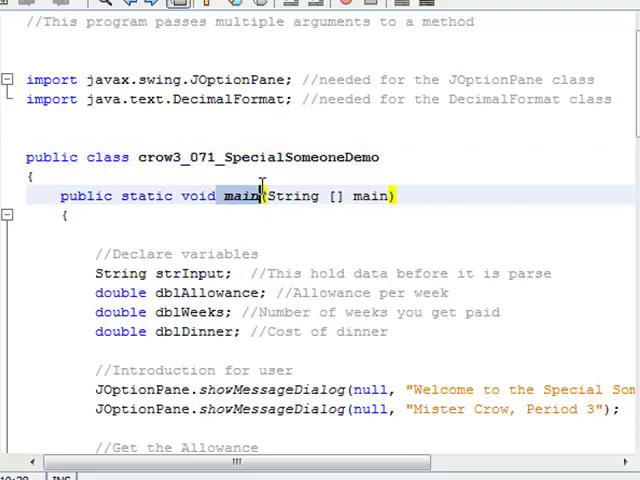
pyautogui.scroll(-3)
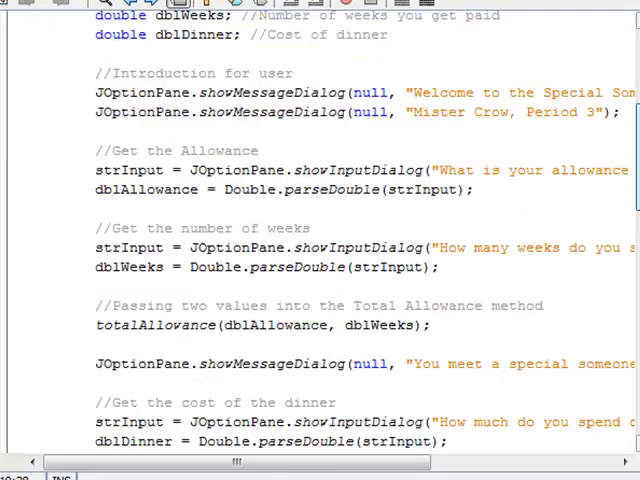
pyautogui.scroll(-3)
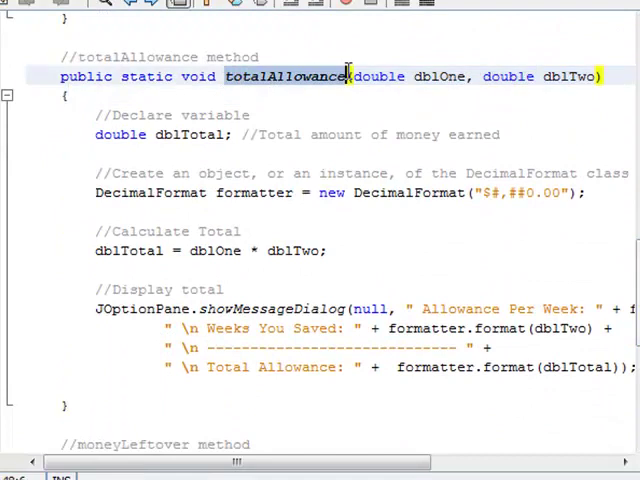
pyautogui.scroll(-3)
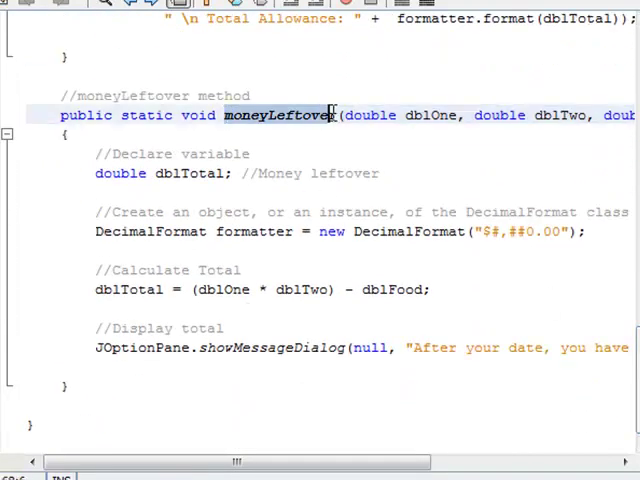
pyautogui.scroll(3)
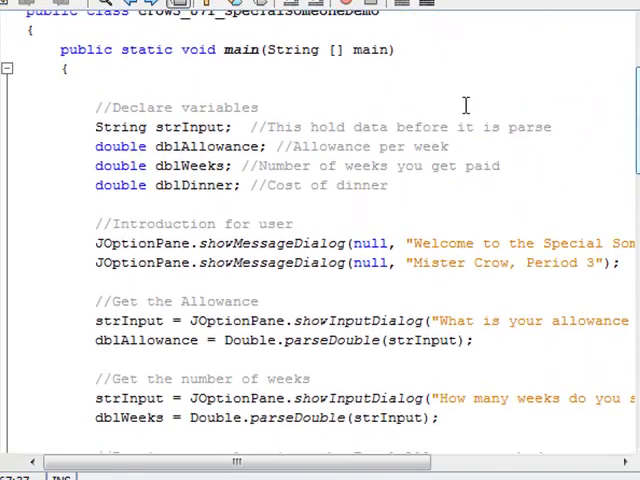
# Mark the variable declarations block and place the cursor at the strInput comment typo.
pyautogui.moveTo(94, 107); pyautogui.dragTo(300, 185)
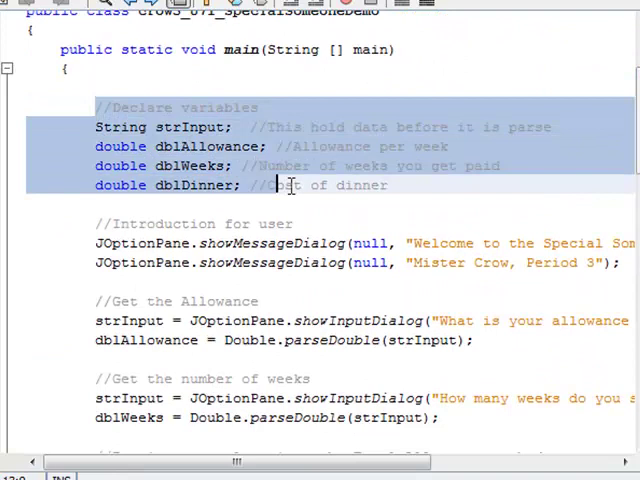
pyautogui.click(390, 166)
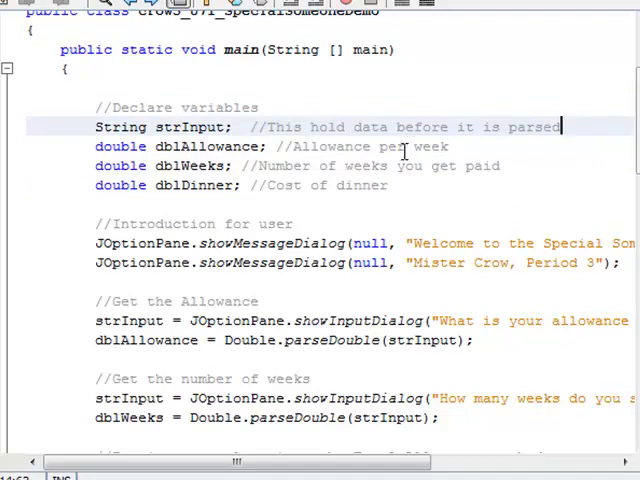
pyautogui.click(345, 127)
pyautogui.write('s')
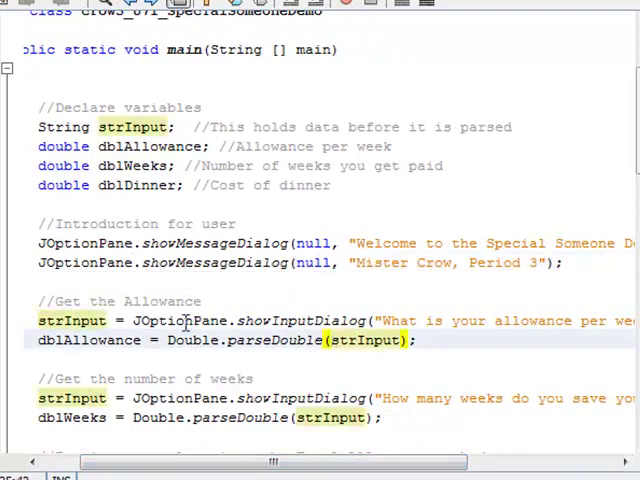
# Review the showInputDialog input lines and select the totalAllowance call in main.
pyautogui.doubleClick(180, 320)
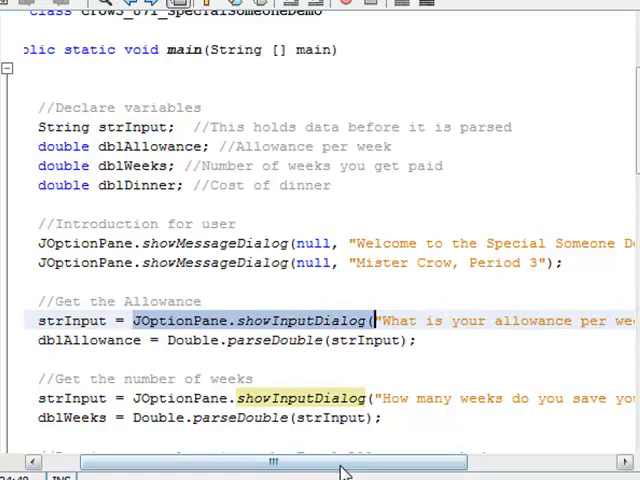
pyautogui.moveTo(275, 461); pyautogui.dragTo(383, 461)
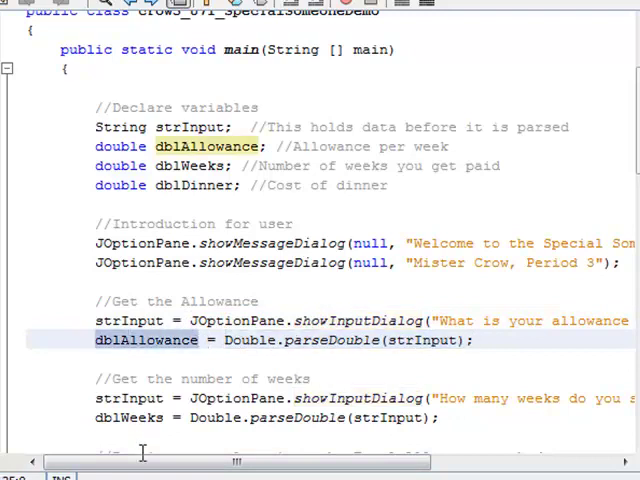
pyautogui.moveTo(140, 461); pyautogui.dragTo(260, 461)
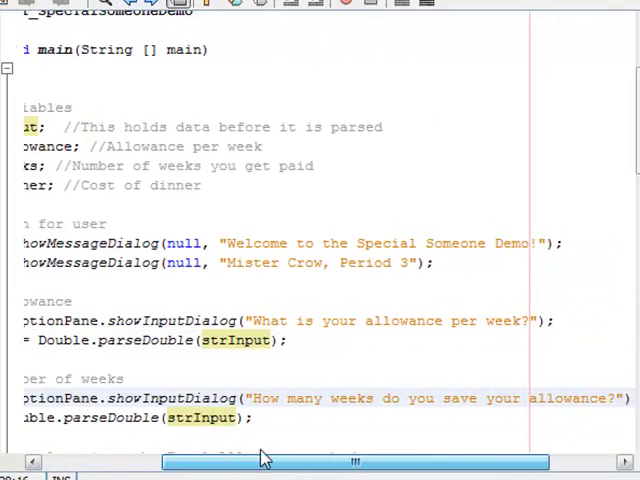
pyautogui.moveTo(265, 461); pyautogui.dragTo(355, 461)
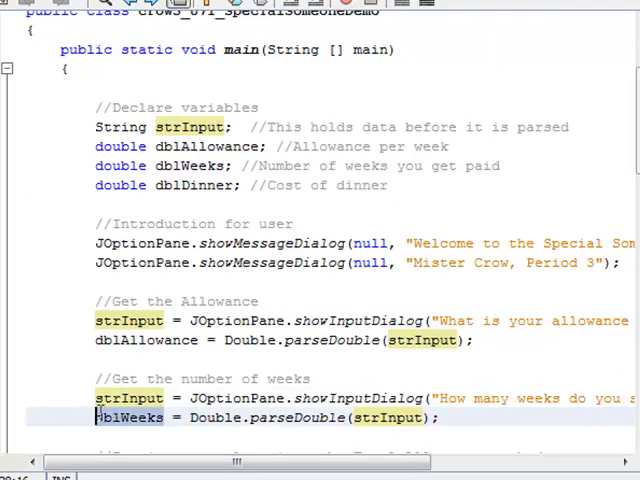
pyautogui.scroll(-3)
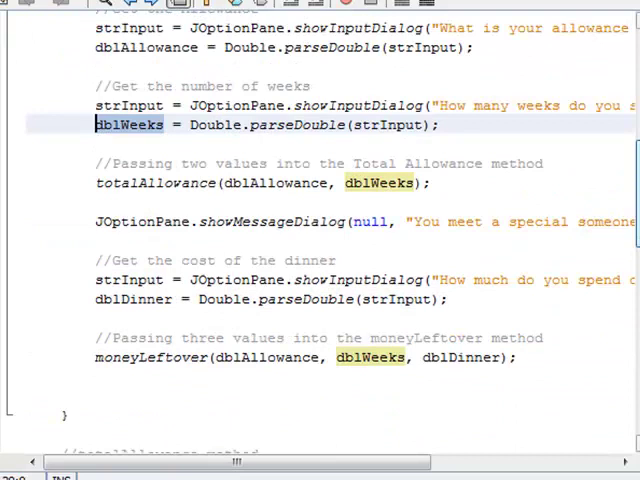
pyautogui.scroll(-3)
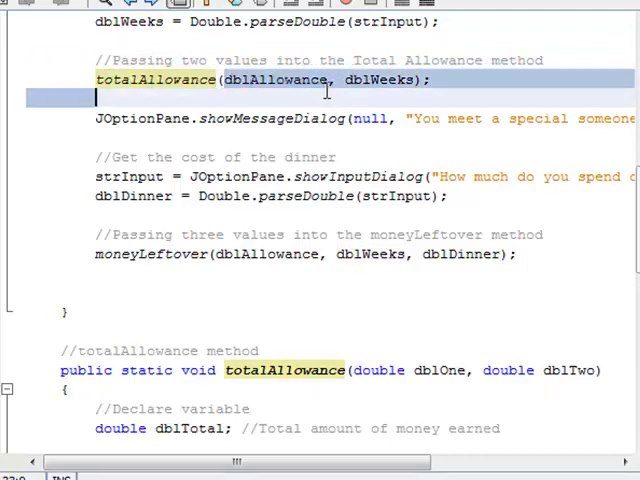
pyautogui.doubleClick(379, 80)
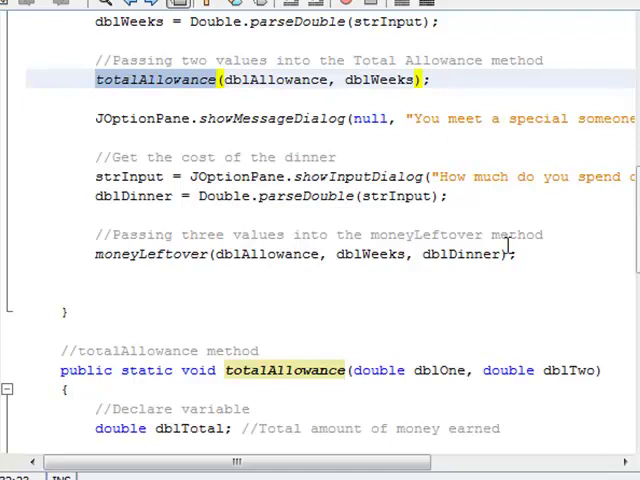
pyautogui.scroll(-3)
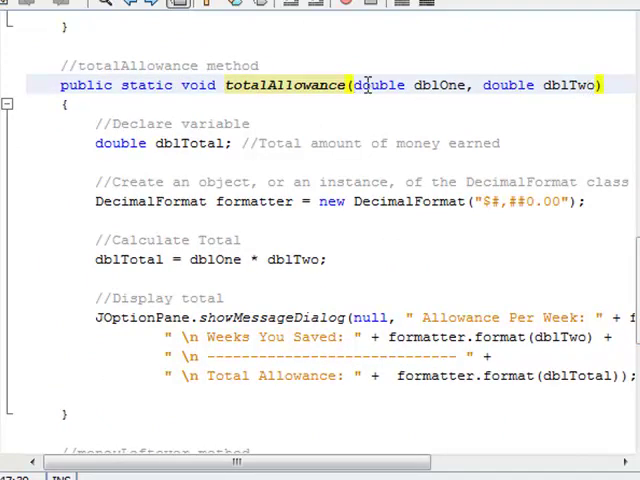
pyautogui.doubleClick(440, 85)
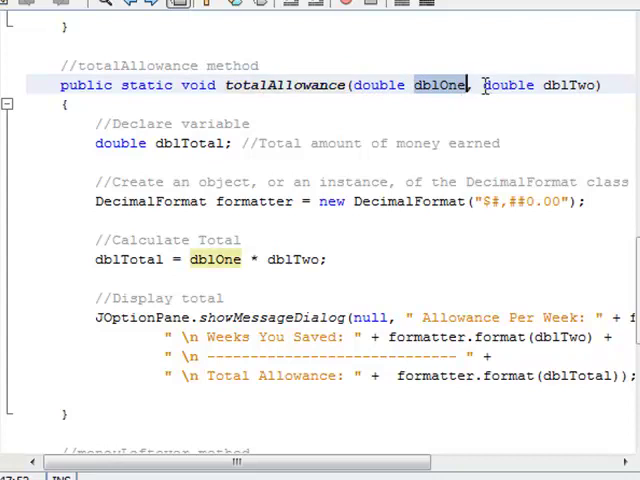
pyautogui.doubleClick(573, 85)
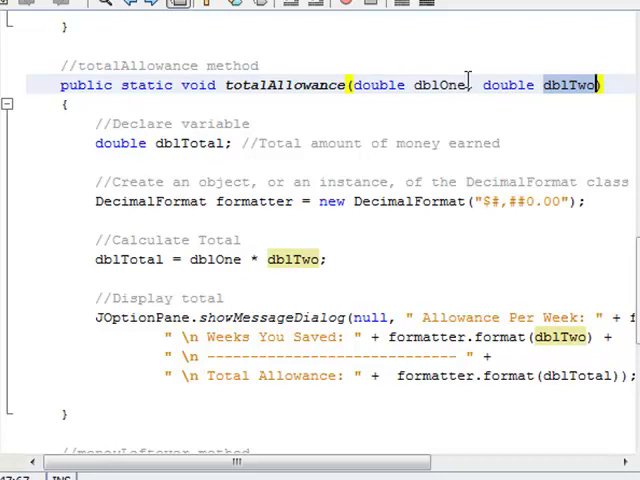
pyautogui.moveTo(403, 112)
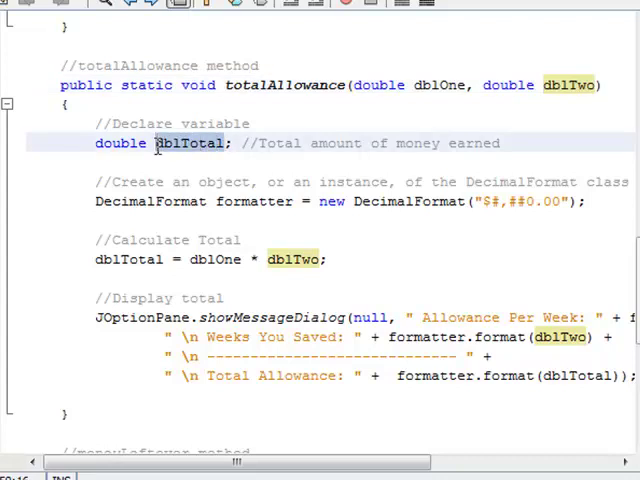
pyautogui.click(190, 143)
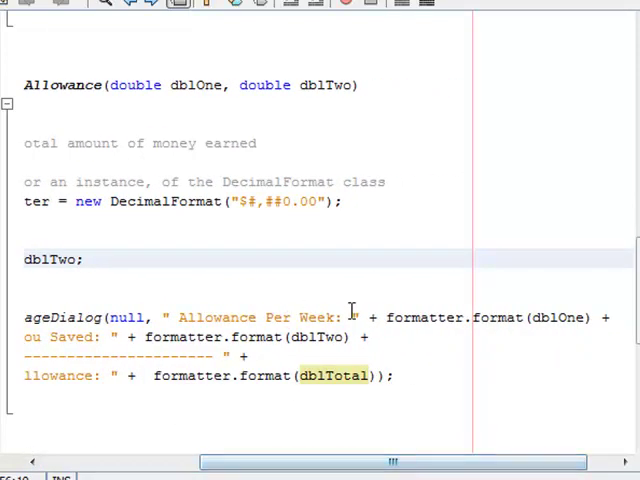
pyautogui.moveTo(400, 461); pyautogui.dragTo(335, 461)
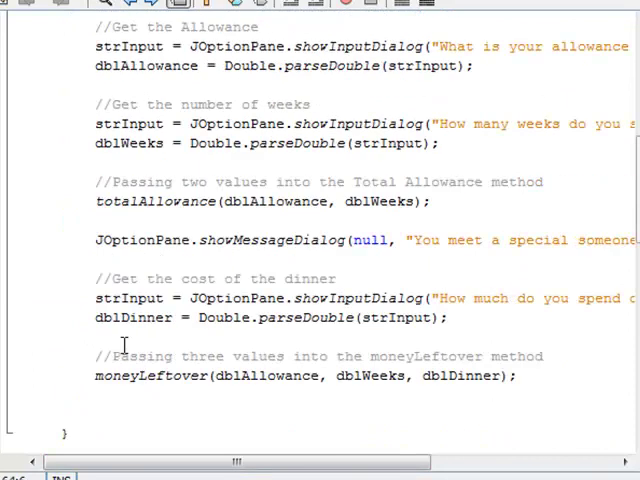
pyautogui.doubleClick(140, 239)
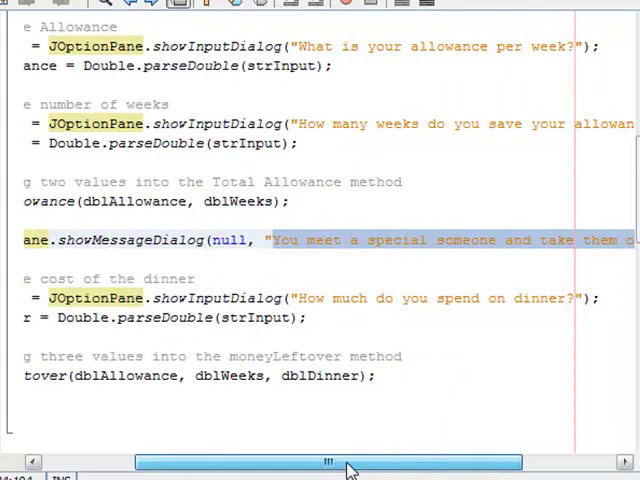
pyautogui.moveTo(345, 462); pyautogui.dragTo(290, 462)
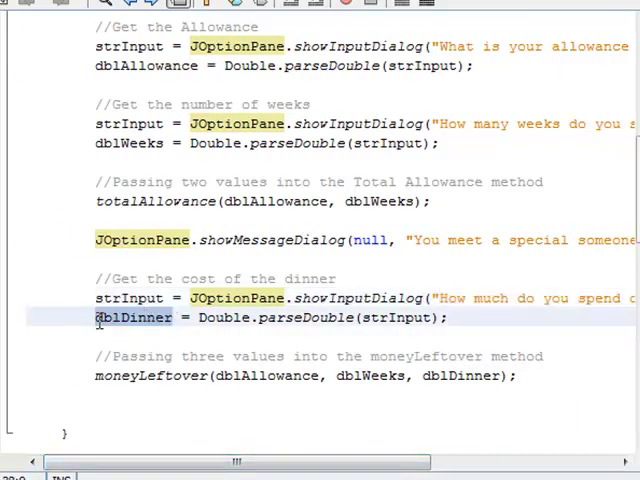
pyautogui.scroll(-3)
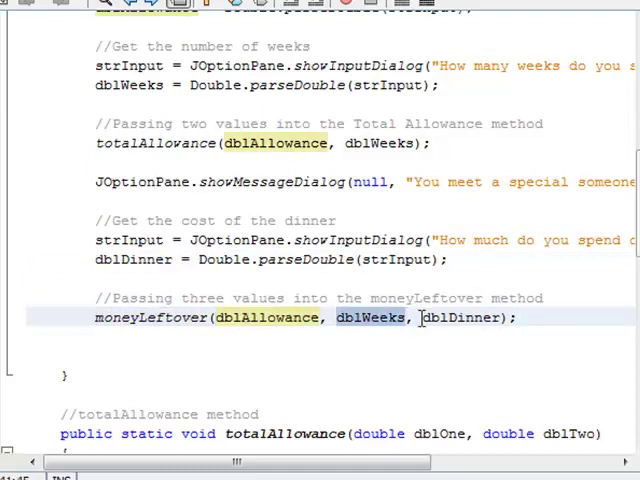
pyautogui.doubleClick(463, 317)
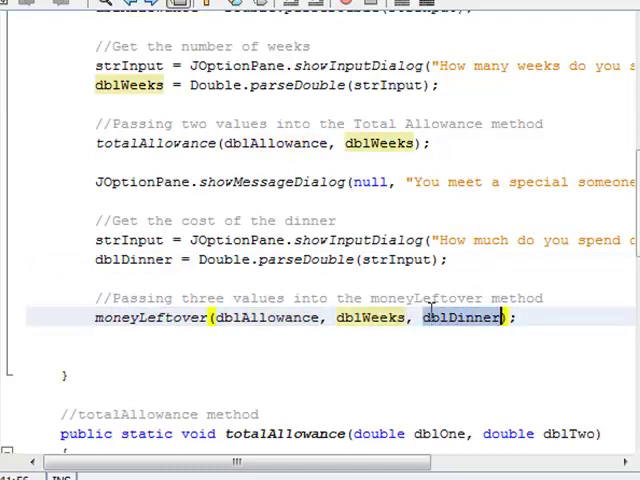
pyautogui.scroll(-3)
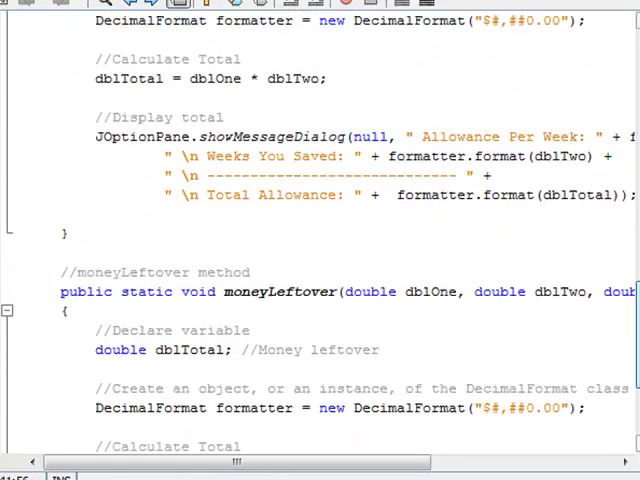
# Select the moneyLeftover method name and highlight dblTotal's occurrences in that method.
pyautogui.scroll(-3)
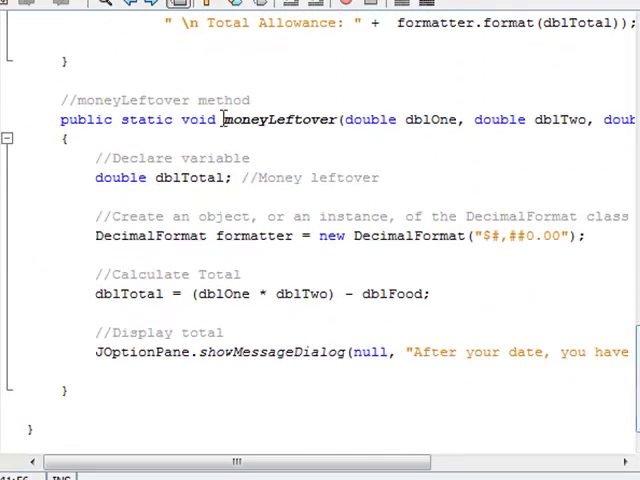
pyautogui.doubleClick(282, 120)
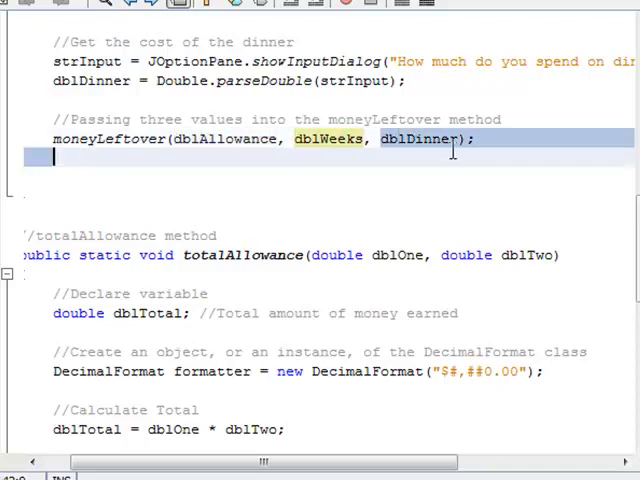
pyautogui.scroll(-3)
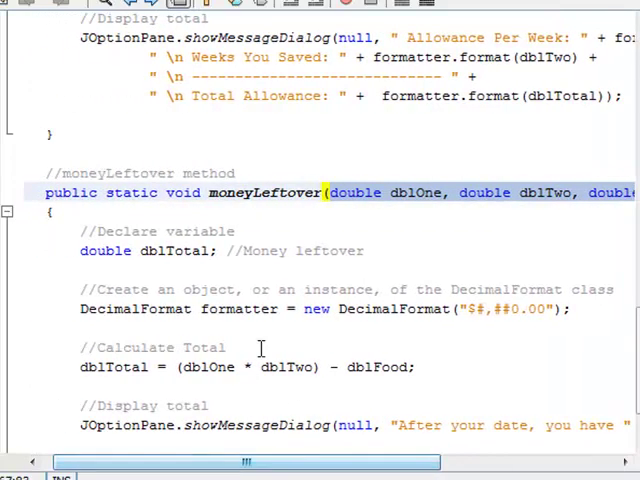
pyautogui.click(147, 250)
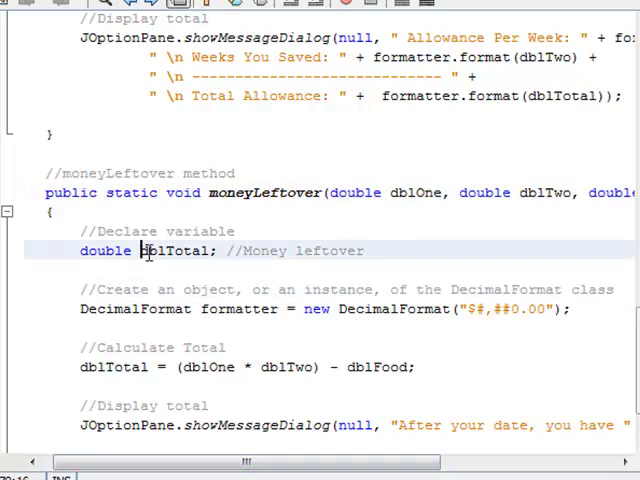
pyautogui.doubleClick(176, 250)
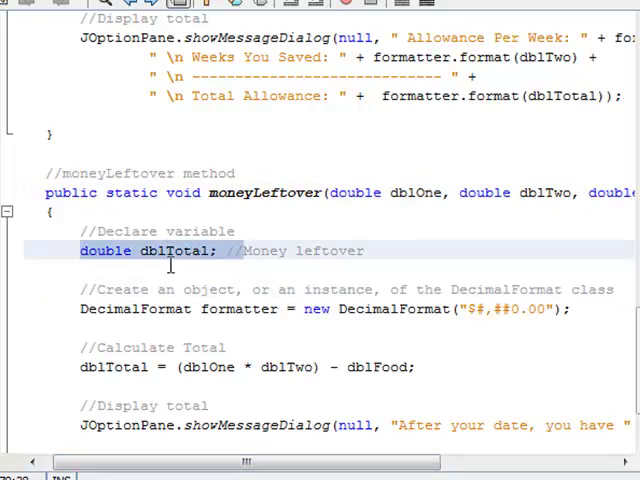
pyautogui.scroll(3)
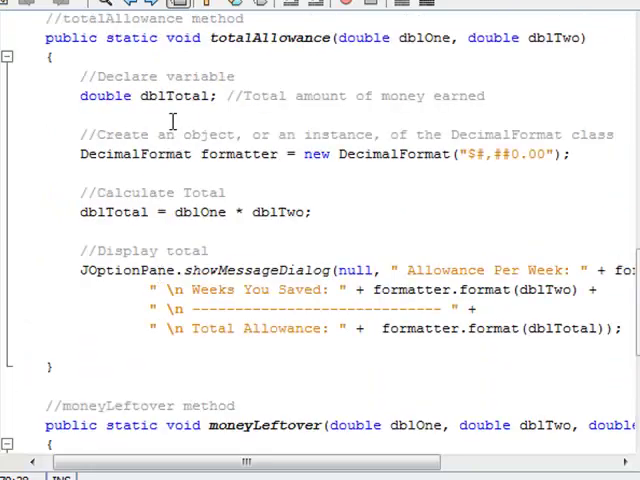
pyautogui.scroll(-3)
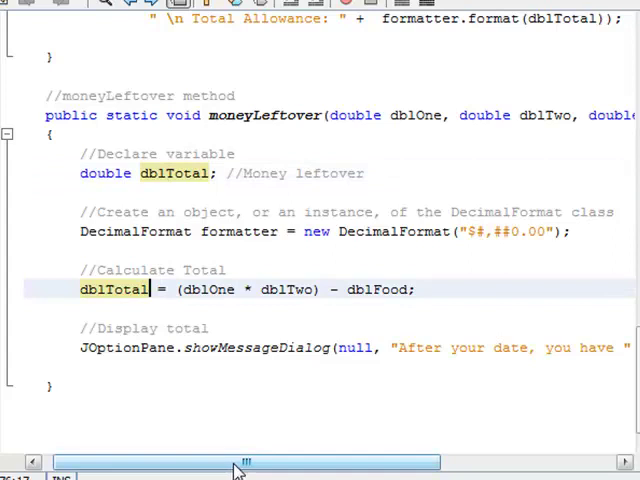
pyautogui.moveTo(245, 462); pyautogui.dragTo(398, 462)
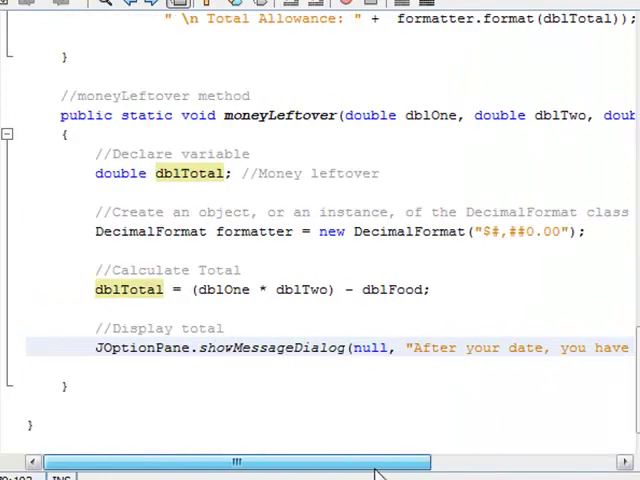
pyautogui.scroll(3)
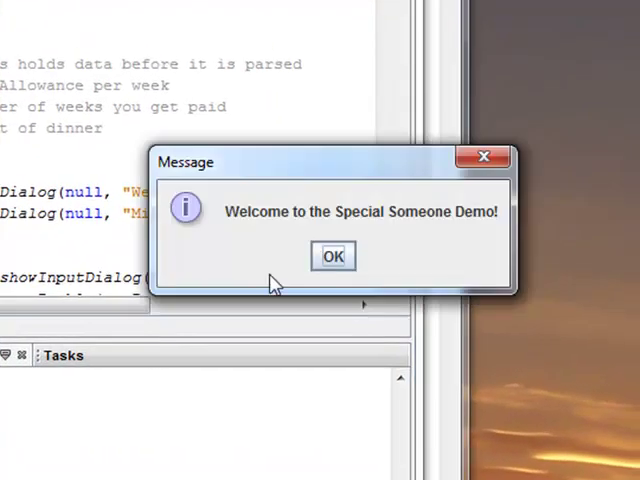
# Dismiss the opening messages and enter a $15 weekly allowance and 3 weeks.
pyautogui.click(333, 256)
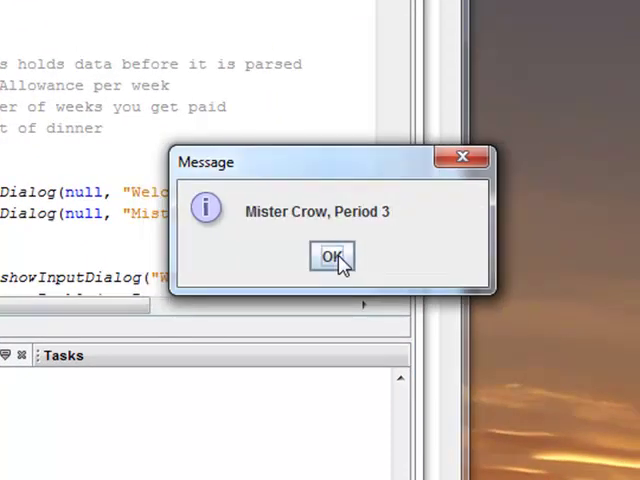
pyautogui.click(332, 257)
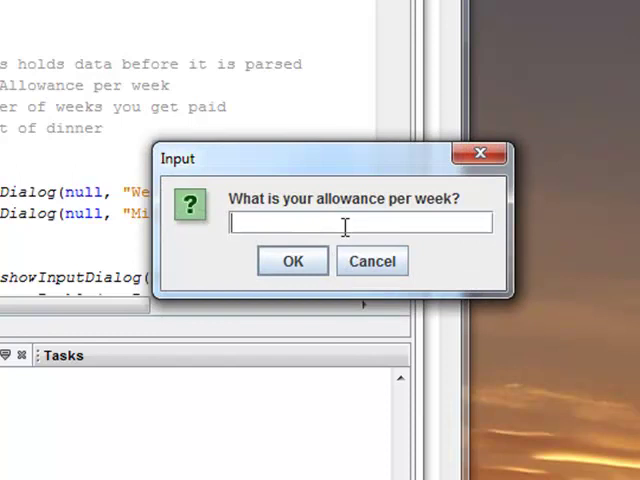
pyautogui.write('15')
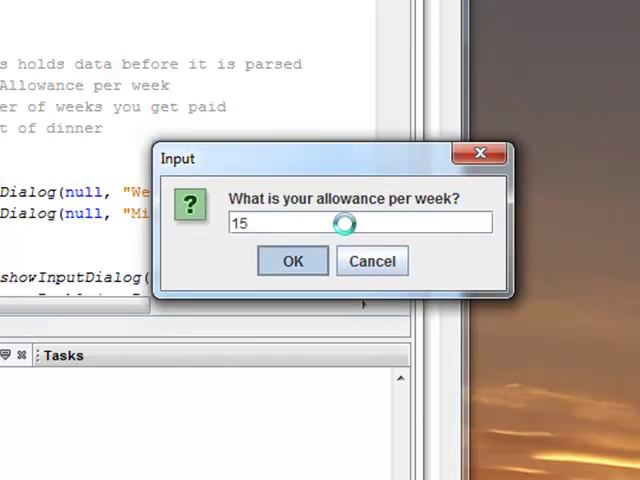
pyautogui.click(292, 260)
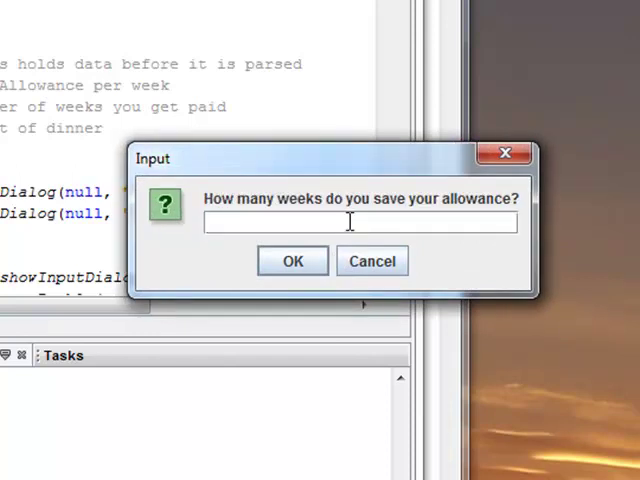
pyautogui.write('3')
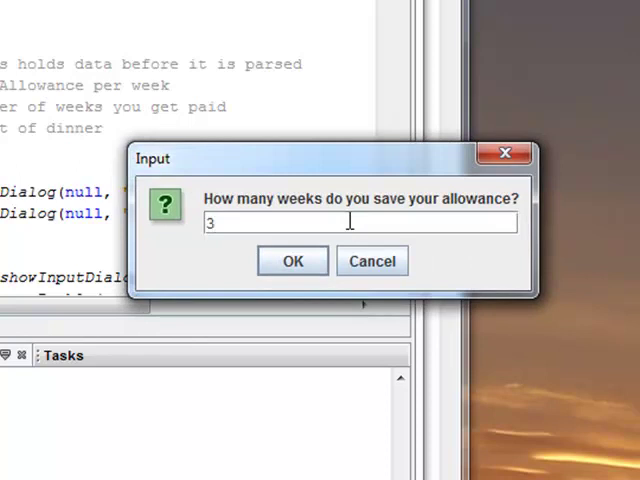
pyautogui.click(292, 260)
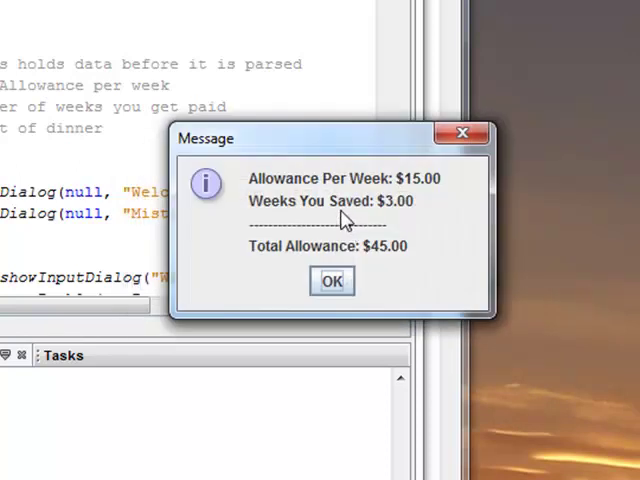
pyautogui.moveTo(402, 208)
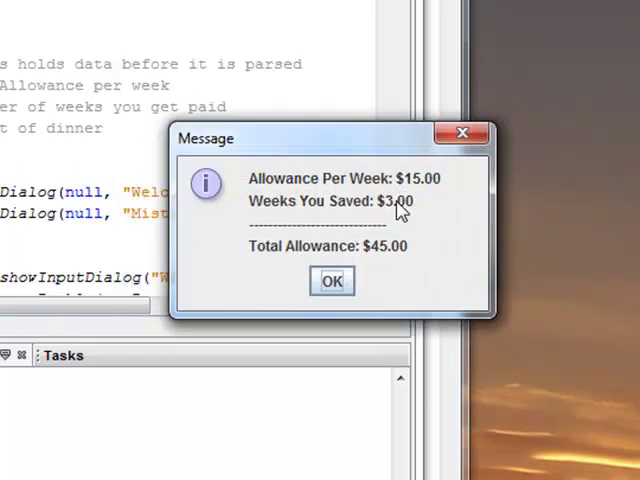
pyautogui.moveTo(395, 270)
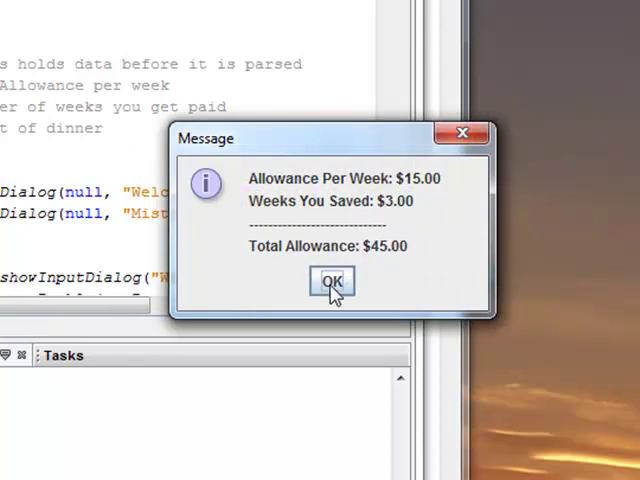
# Dismiss the $45.00 total and date messages, then enter a $10 dinner cost.
pyautogui.click(332, 281)
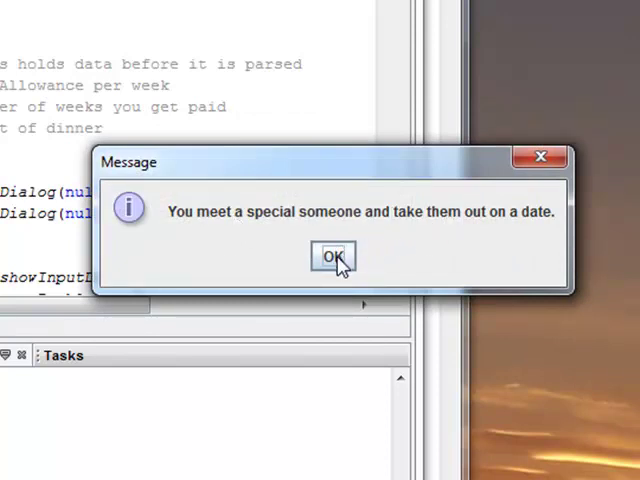
pyautogui.click(333, 257)
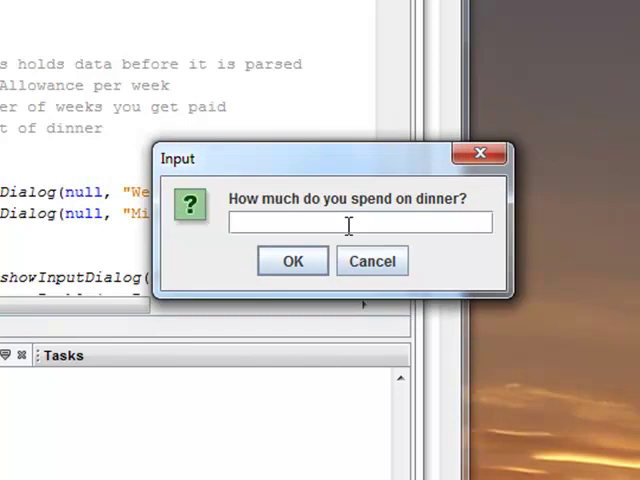
pyautogui.write('10')
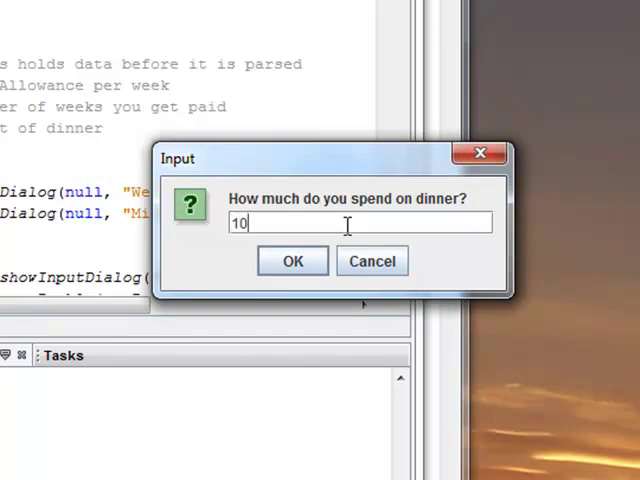
pyautogui.click(292, 260)
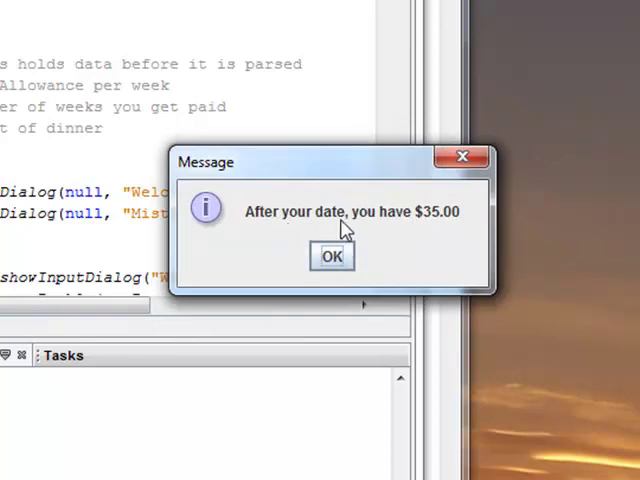
pyautogui.moveTo(458, 218)
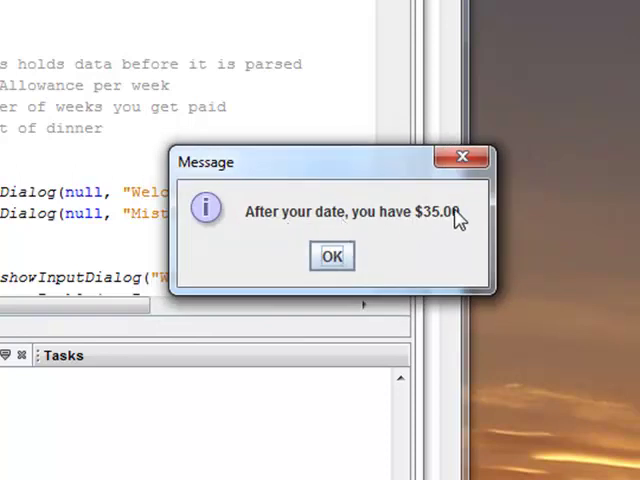
pyautogui.moveTo(385, 258)
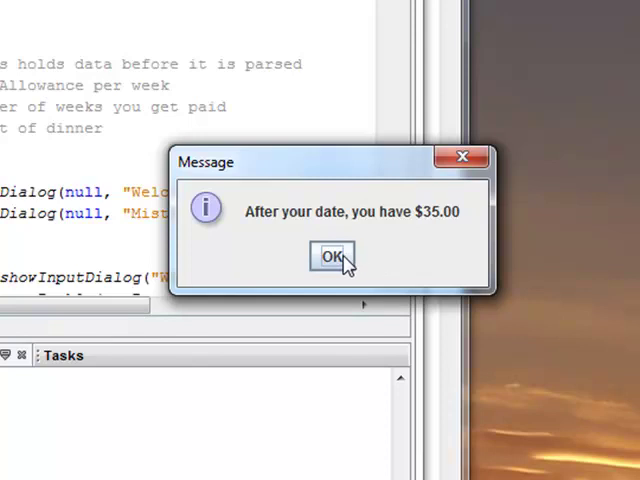
# Dismiss the $35.00 leftover message and select the Passing Multiple Arguments title in Notepad.
pyautogui.click(332, 257)
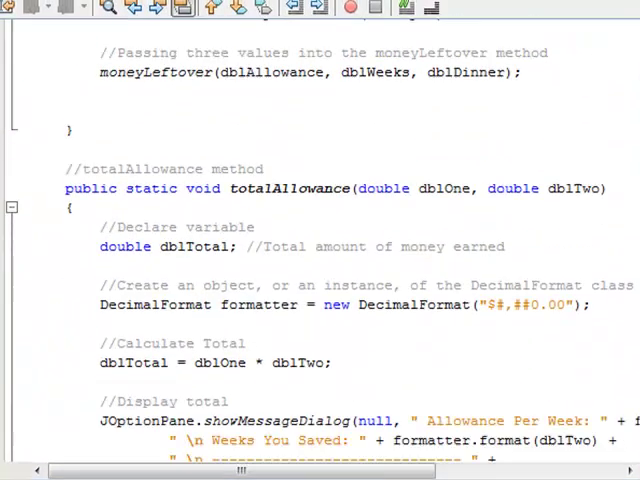
pyautogui.scroll(-3)
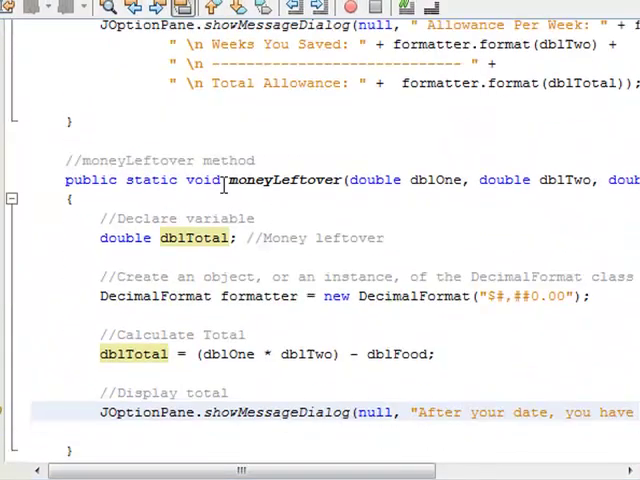
pyautogui.doubleClick(285, 180)
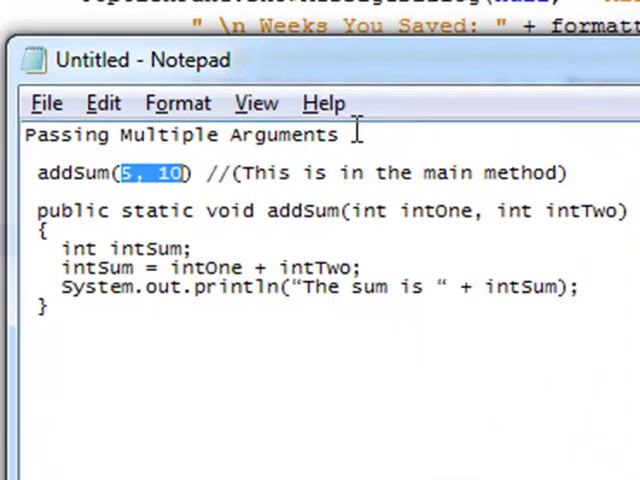
pyautogui.tripleClick(180, 135)
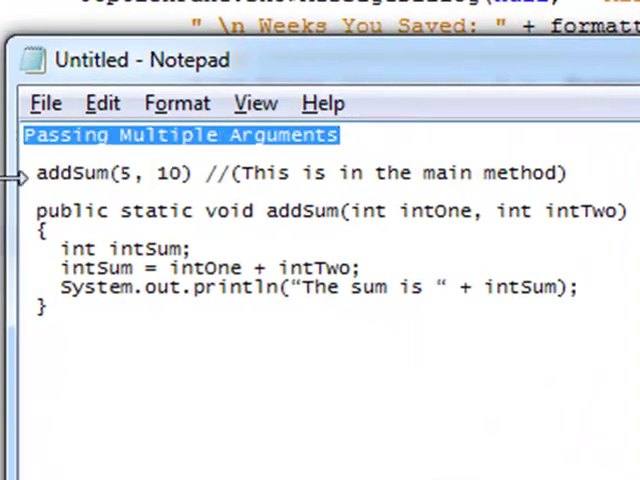